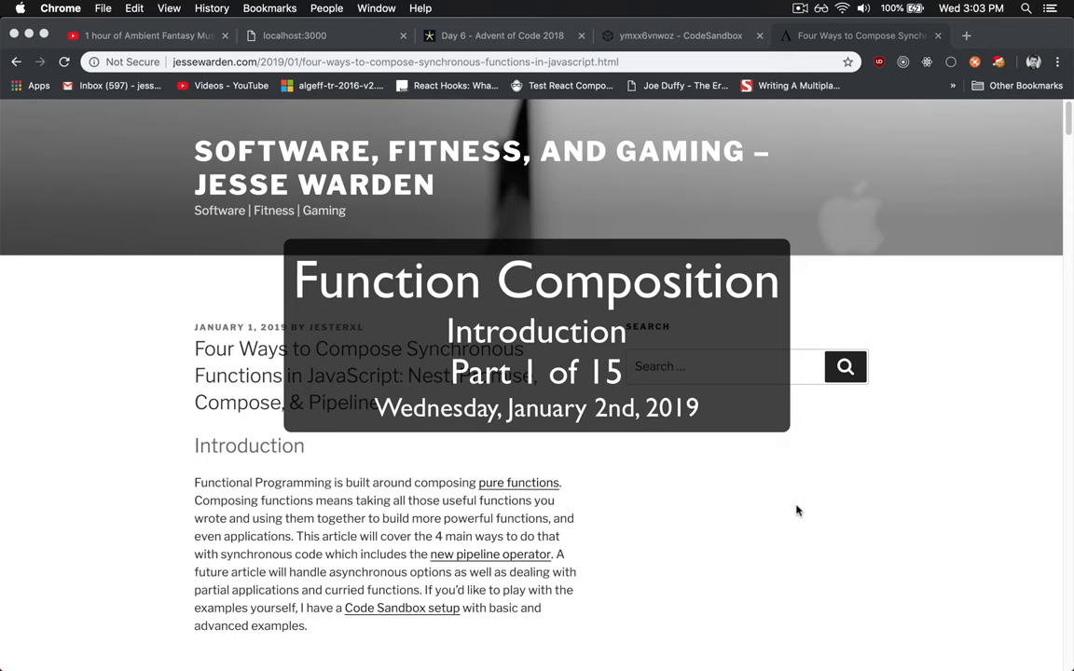
mouse_move(675, 510)
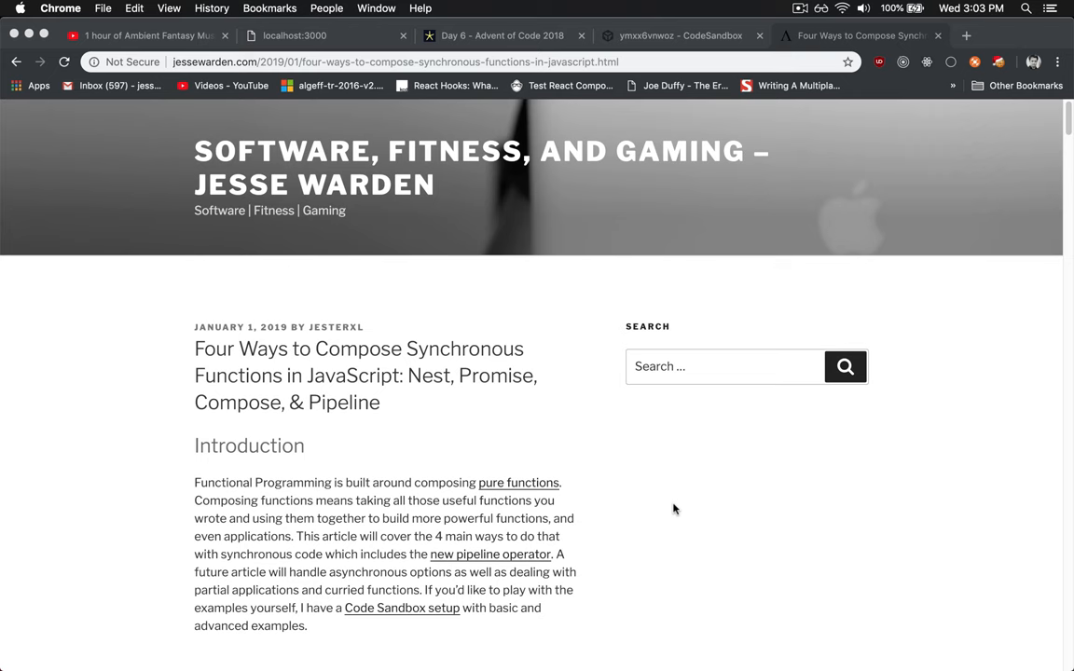
mouse_move(331, 405)
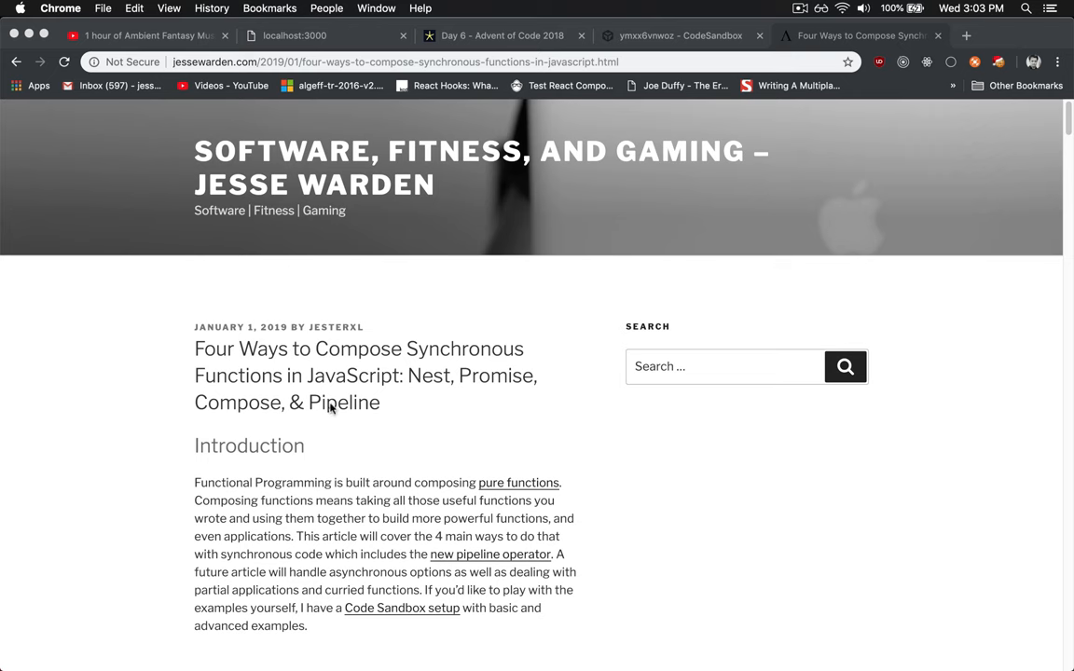
mouse_move(677, 494)
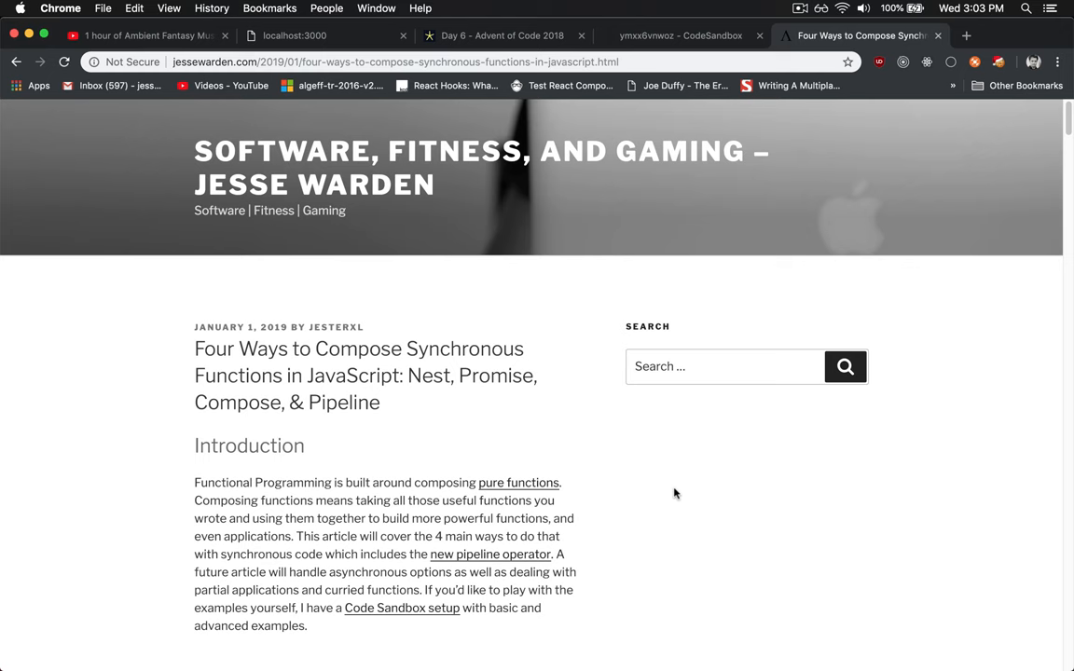
left_click(679, 35)
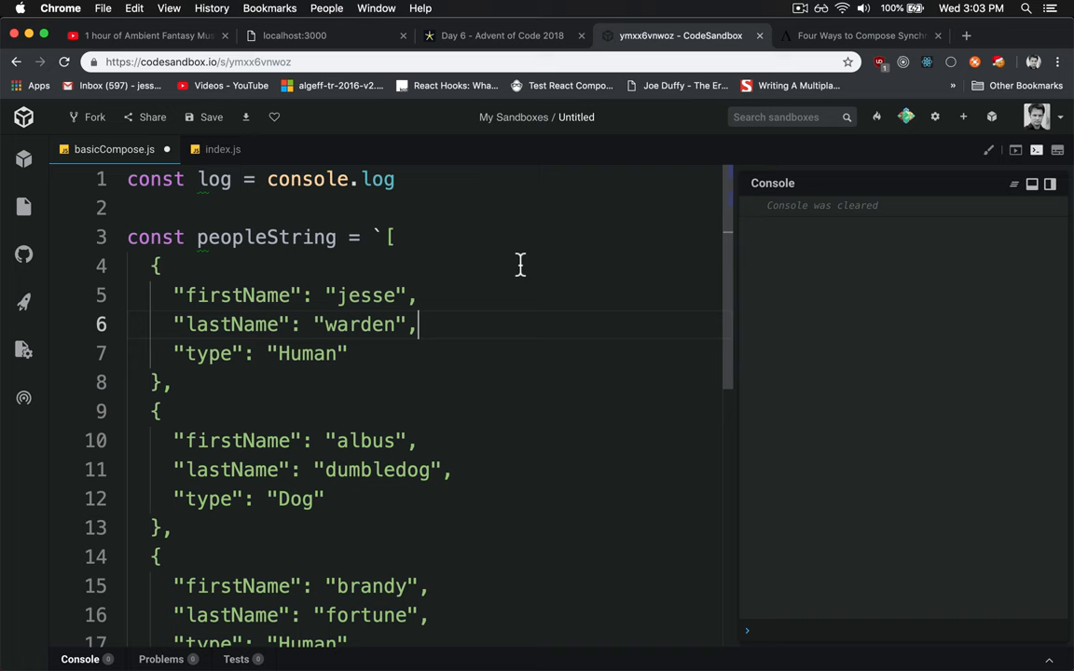
double_click(266, 237)
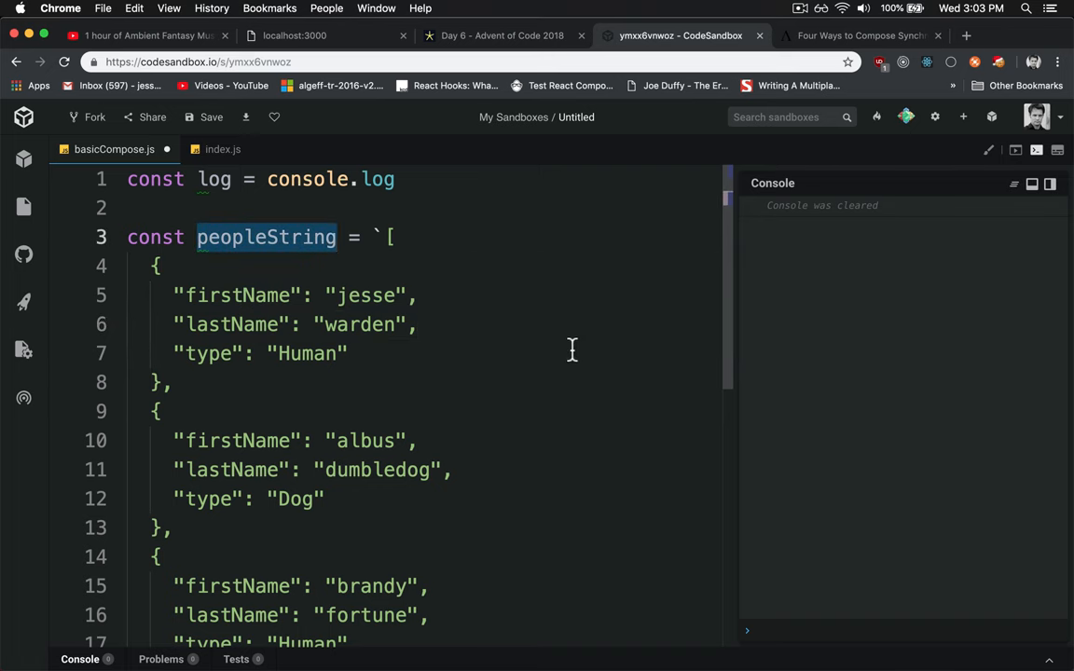
mouse_move(343, 296)
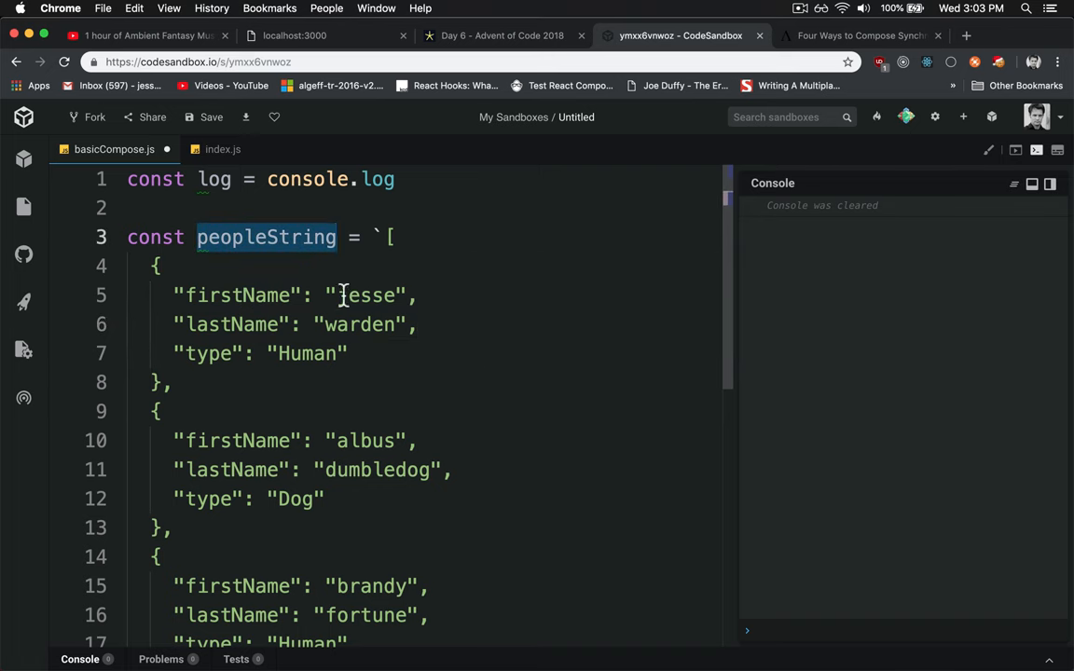
left_click(195, 352)
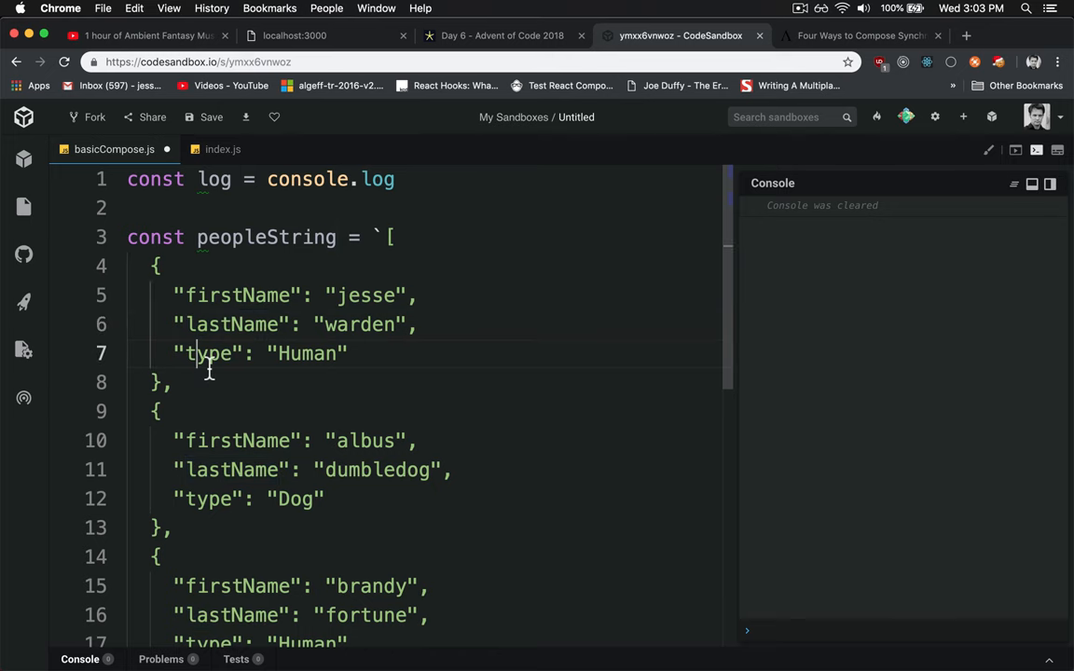
scroll("down", 3)
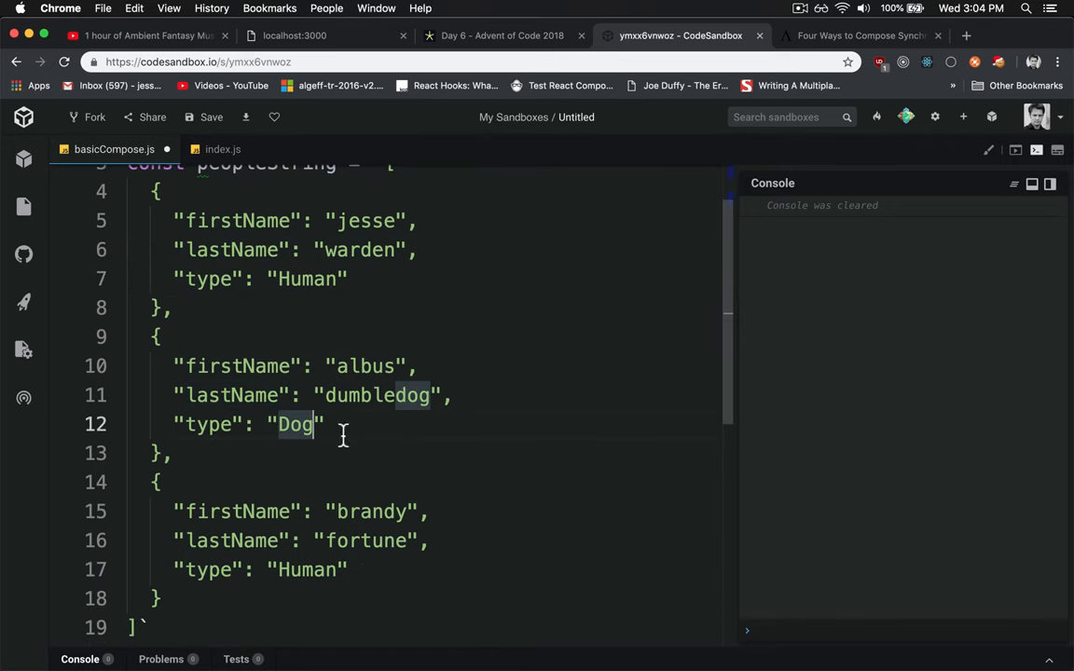
mouse_move(347, 350)
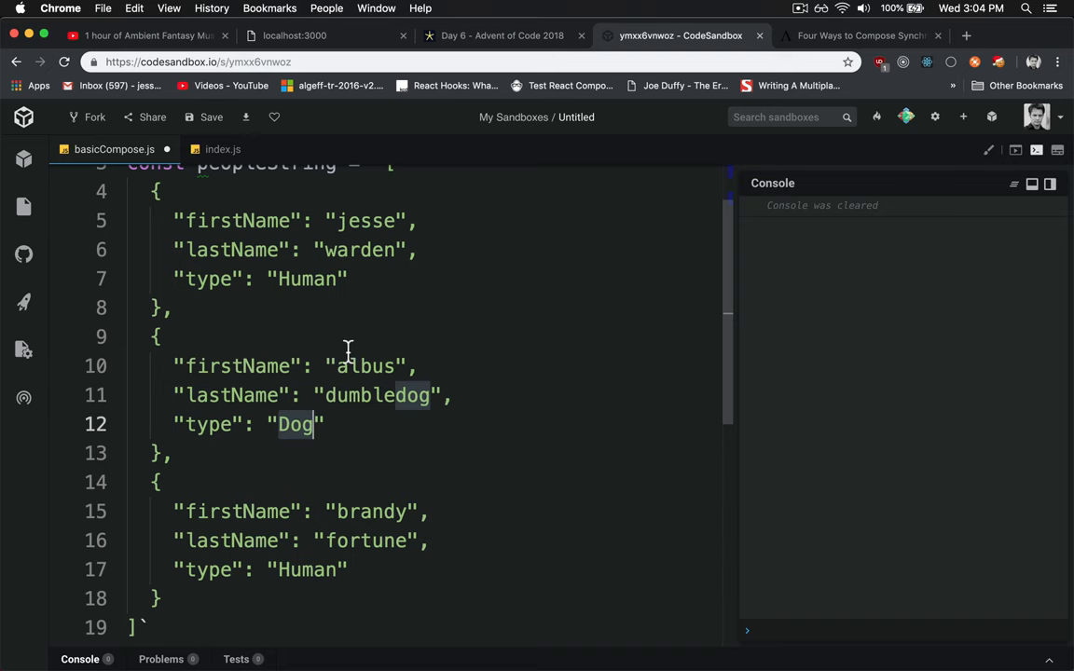
mouse_move(431, 345)
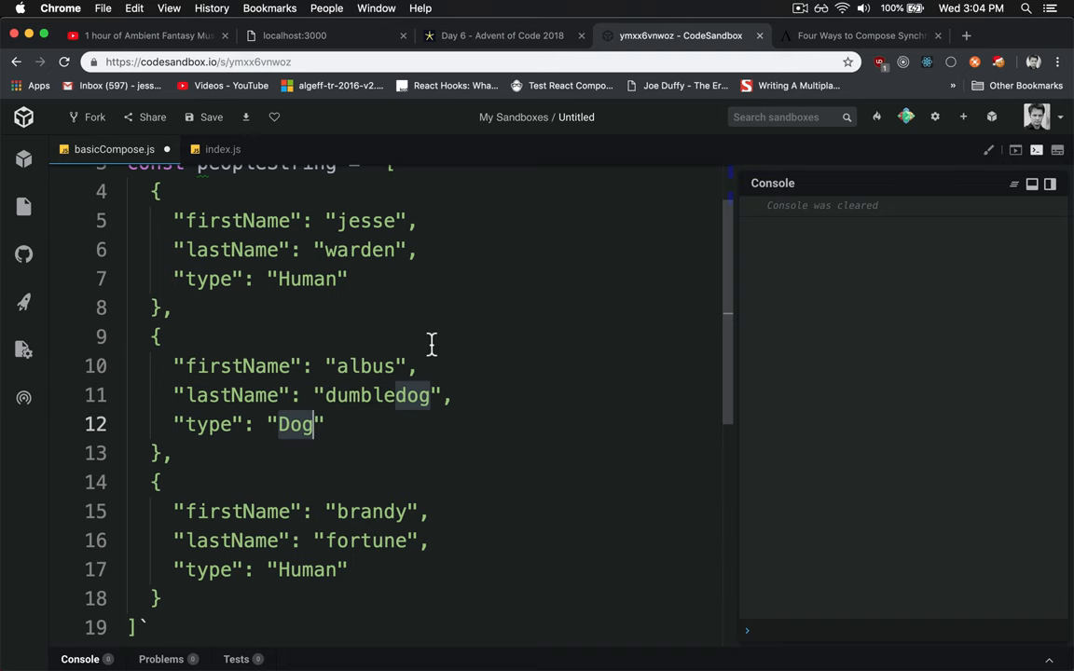
scroll("up", 3)
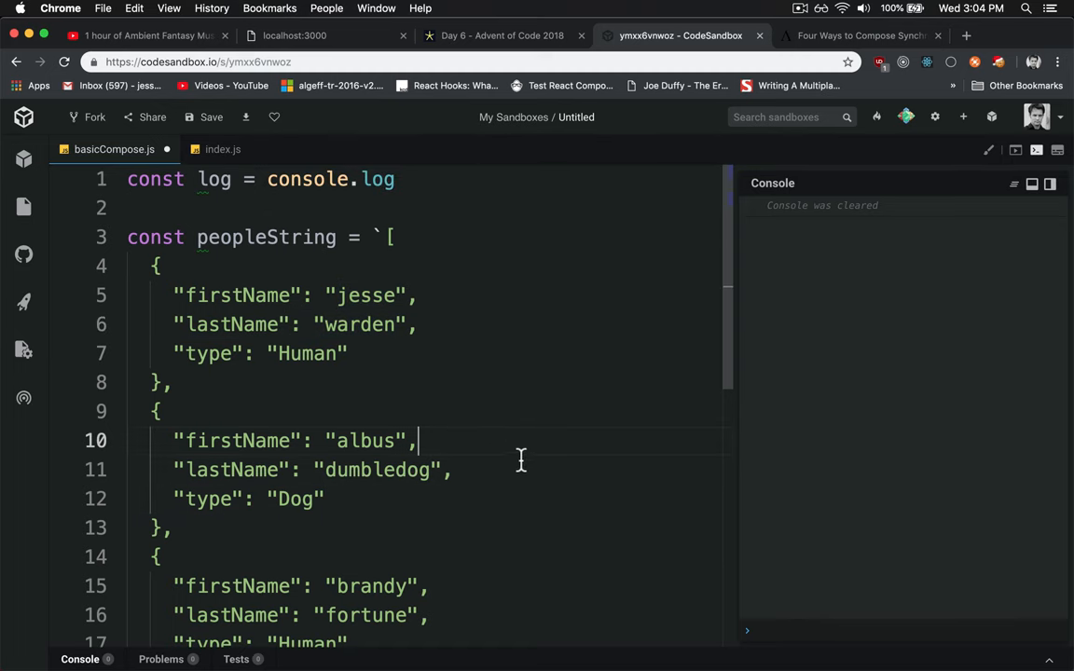
mouse_move(486, 482)
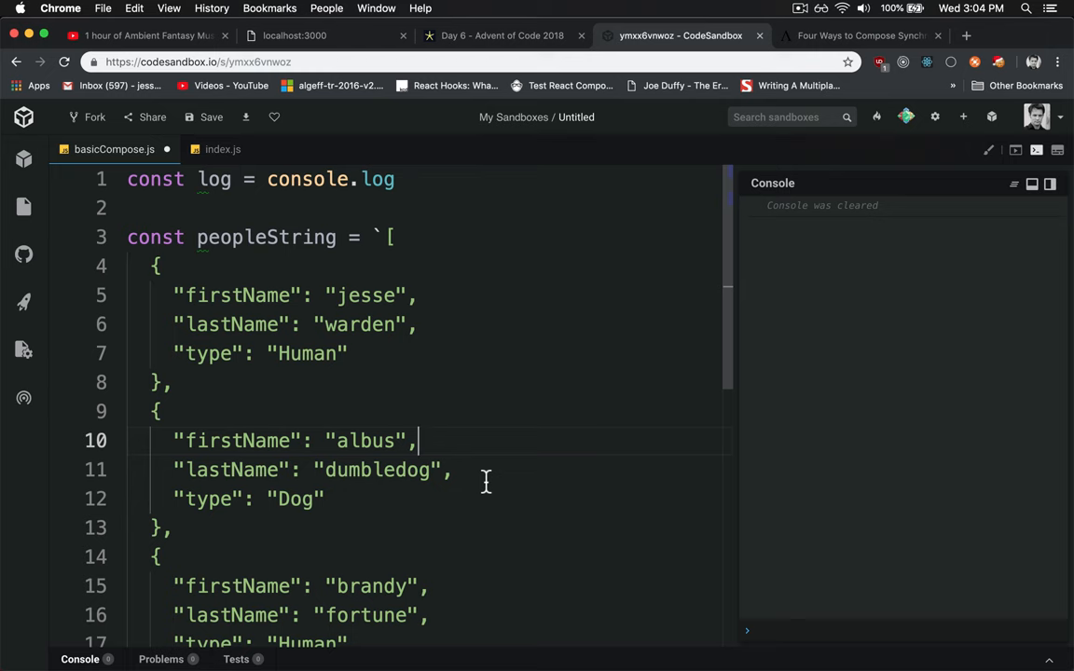